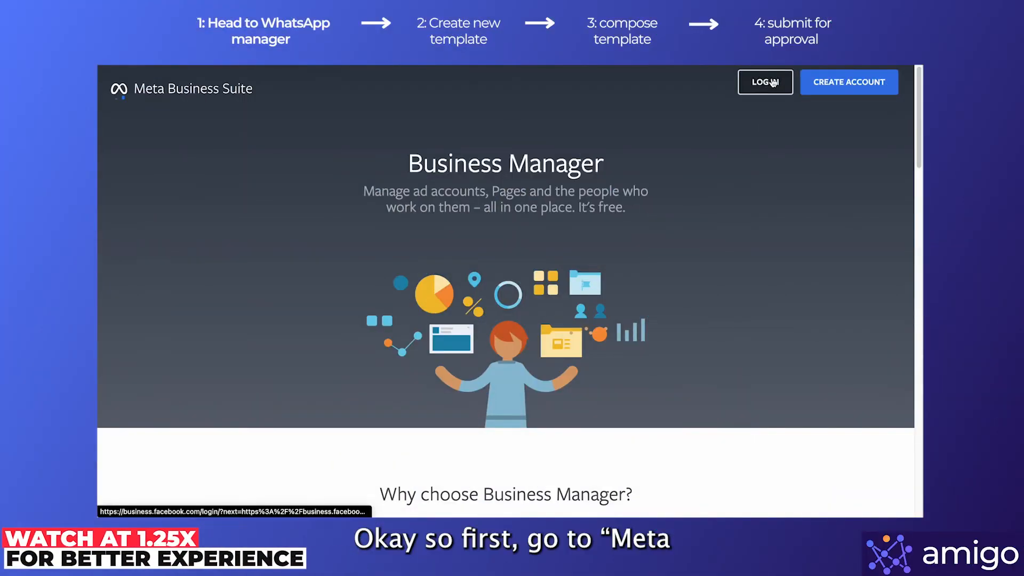
# Step: Sign in and reach Test Business's Business settings page via Business account info
pyautogui.click(764, 82)
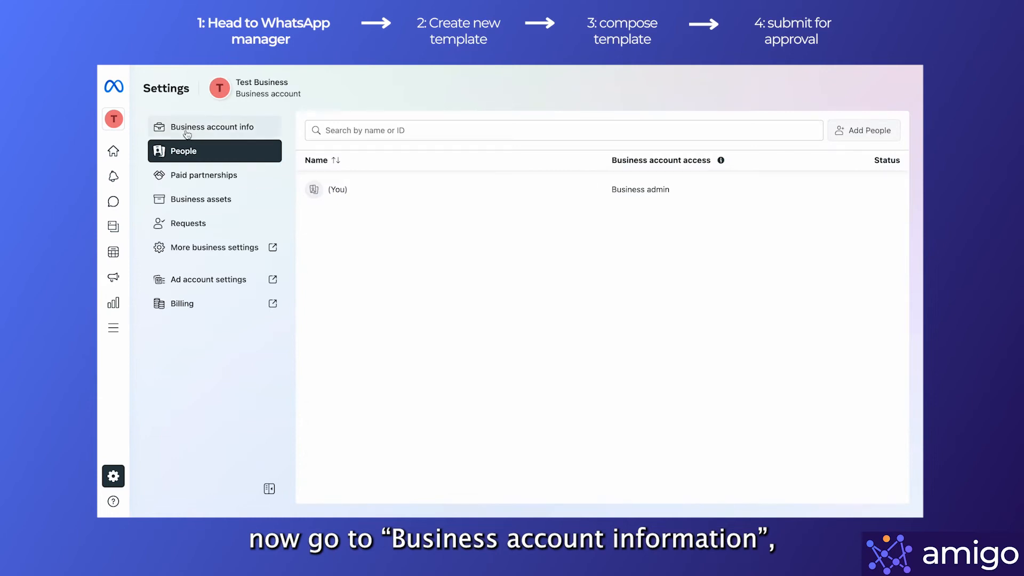
pyautogui.click(212, 127)
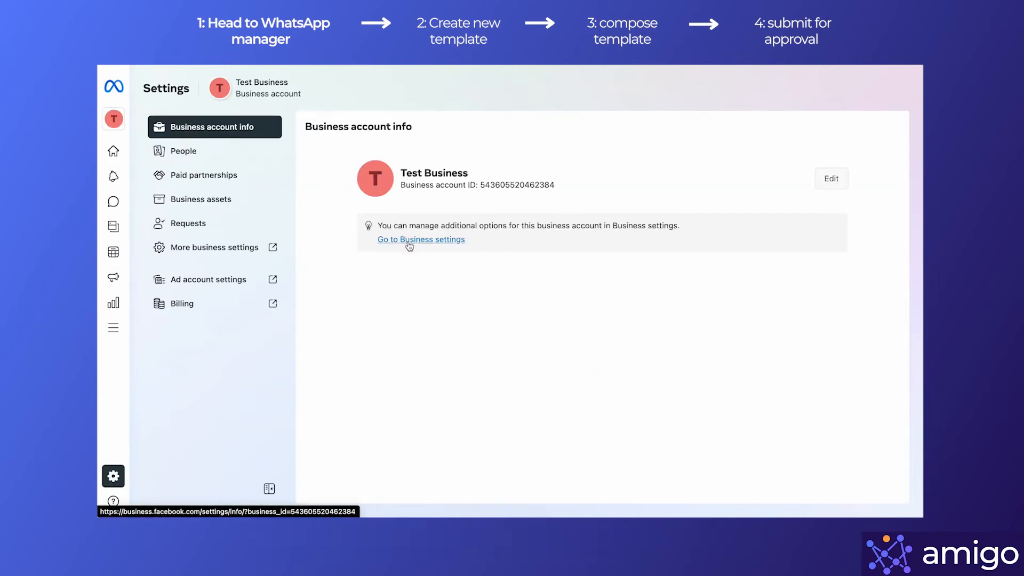
pyautogui.click(421, 239)
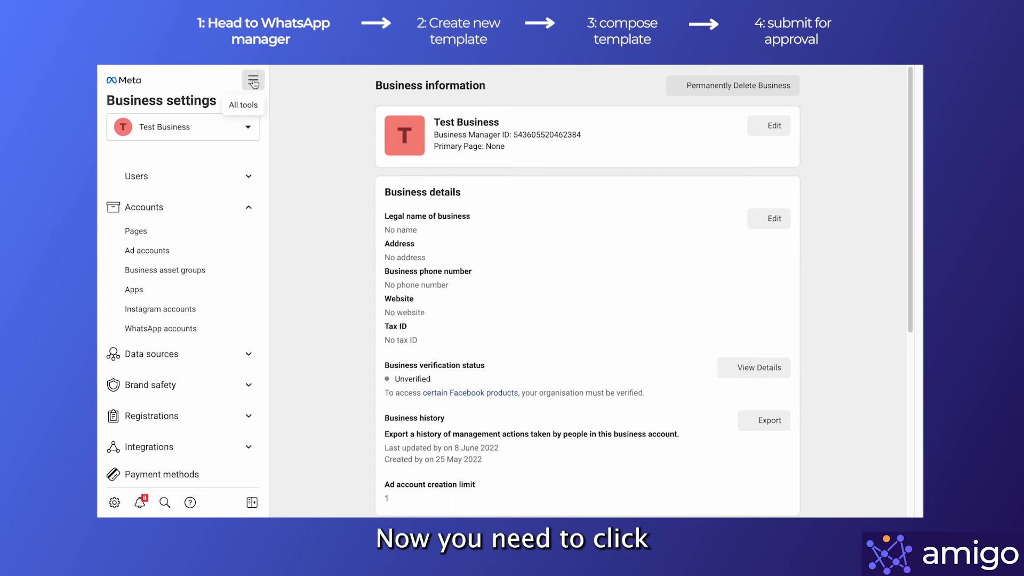
# Step: Reach the Message templates list in WhatsApp Manager from All tools
pyautogui.click(253, 80)
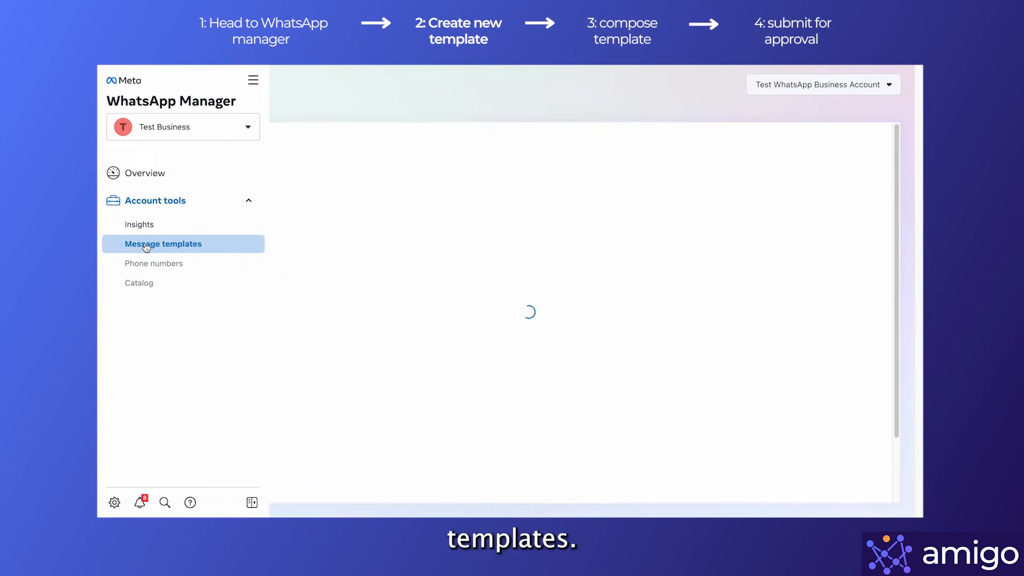
pyautogui.click(163, 243)
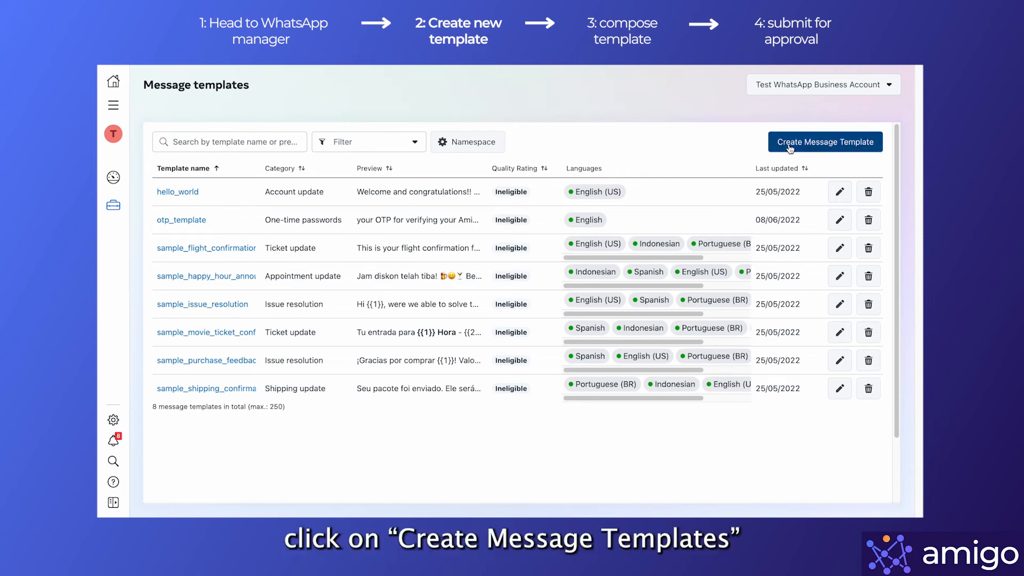
# Step: Create a one-time-password template named otp_template in English and continue to its content
pyautogui.click(824, 141)
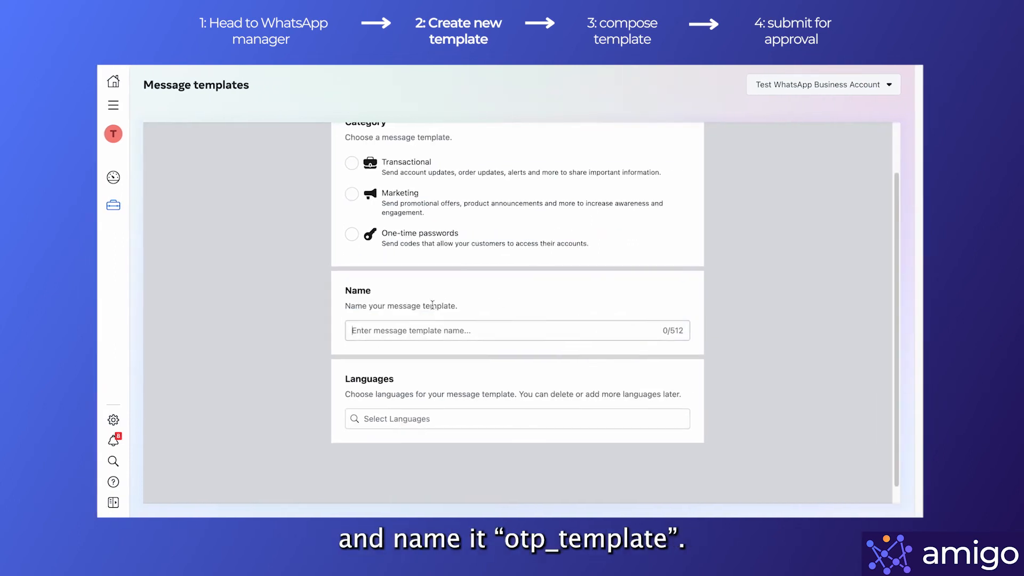
pyautogui.write('otp_template')
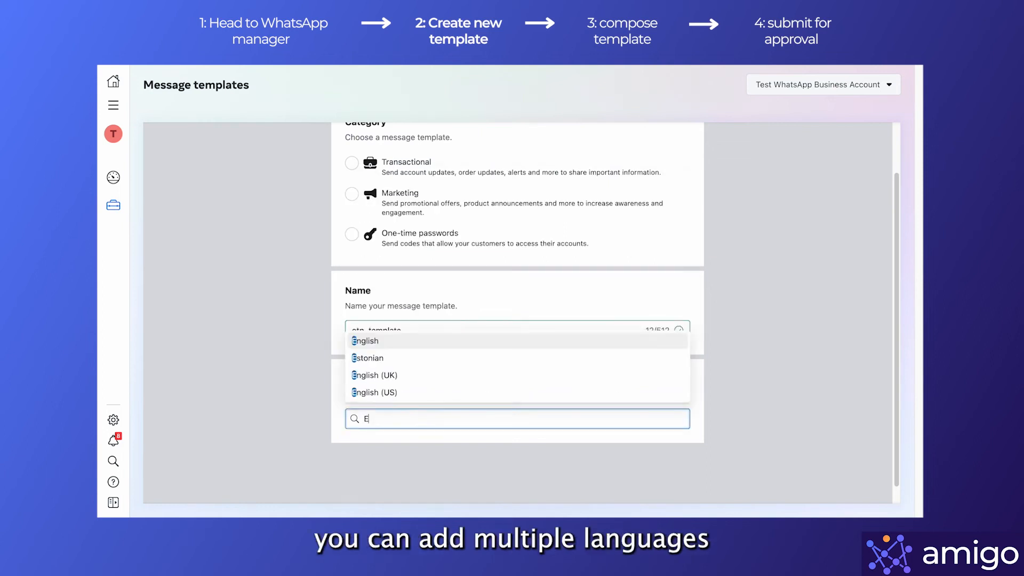
pyautogui.write('nglish')
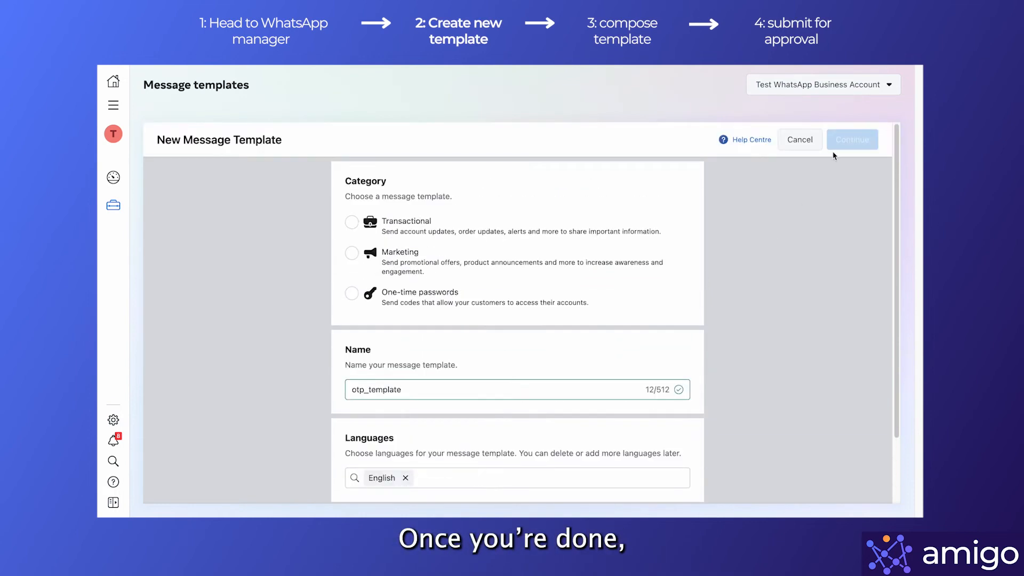
pyautogui.click(851, 138)
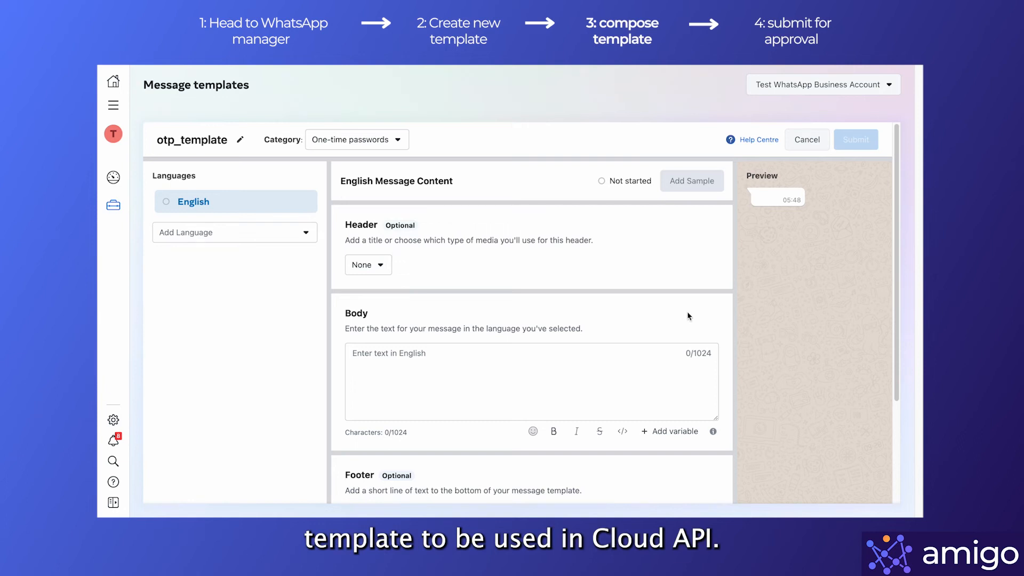
# Step: Make the header a text header reading OTP
pyautogui.click(366, 264)
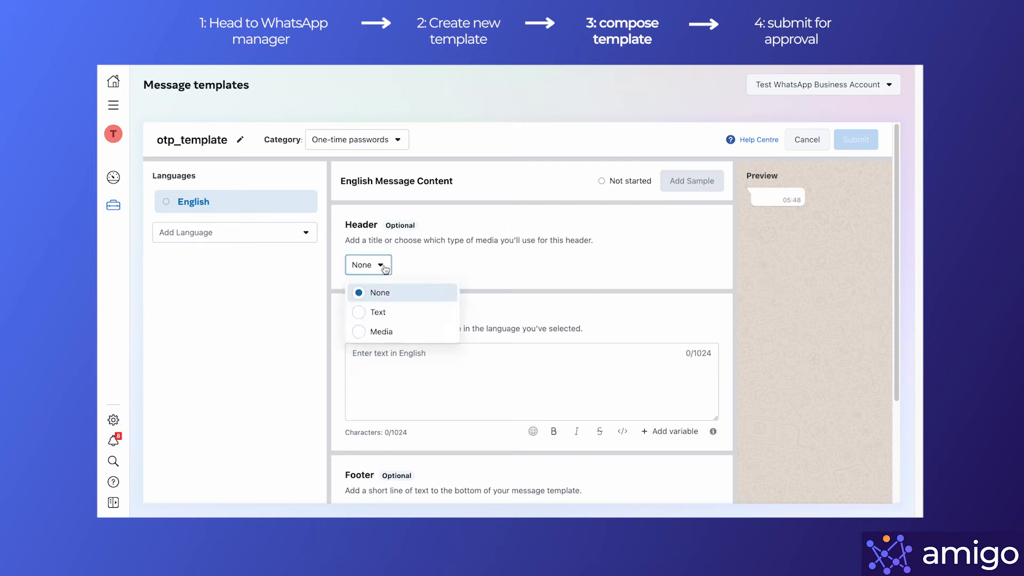
pyautogui.click(375, 311)
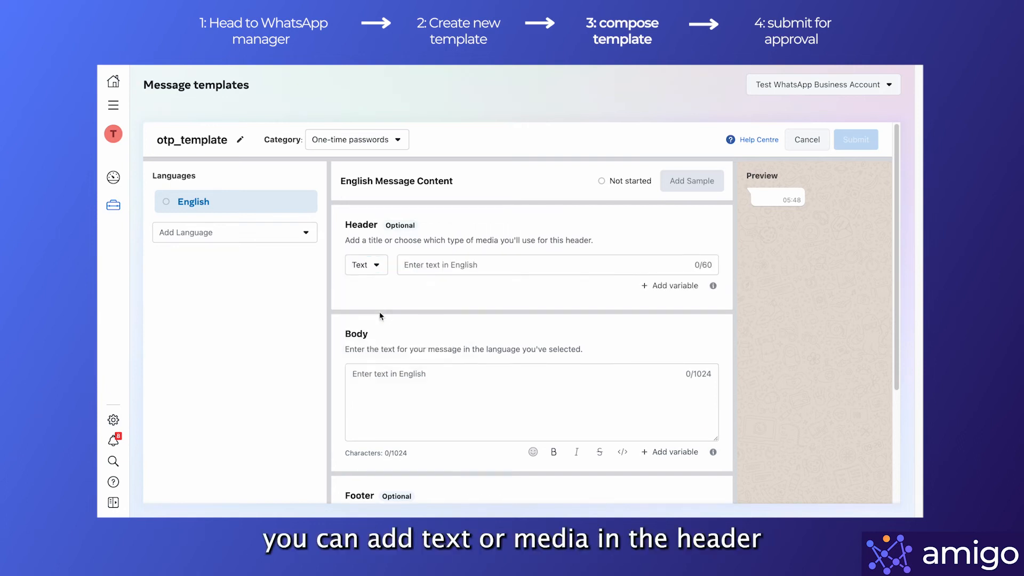
pyautogui.click(554, 265)
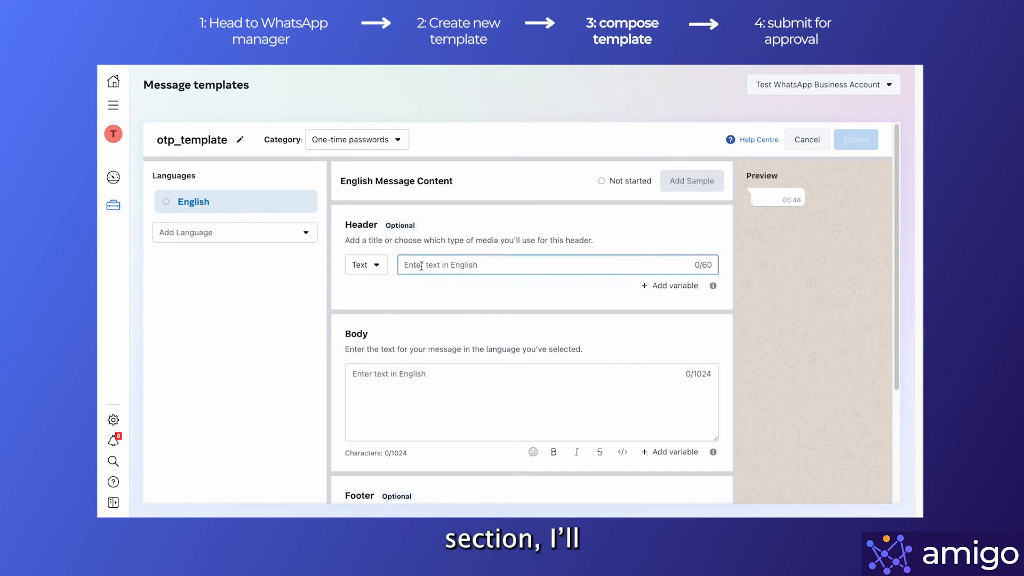
pyautogui.write('OTP')
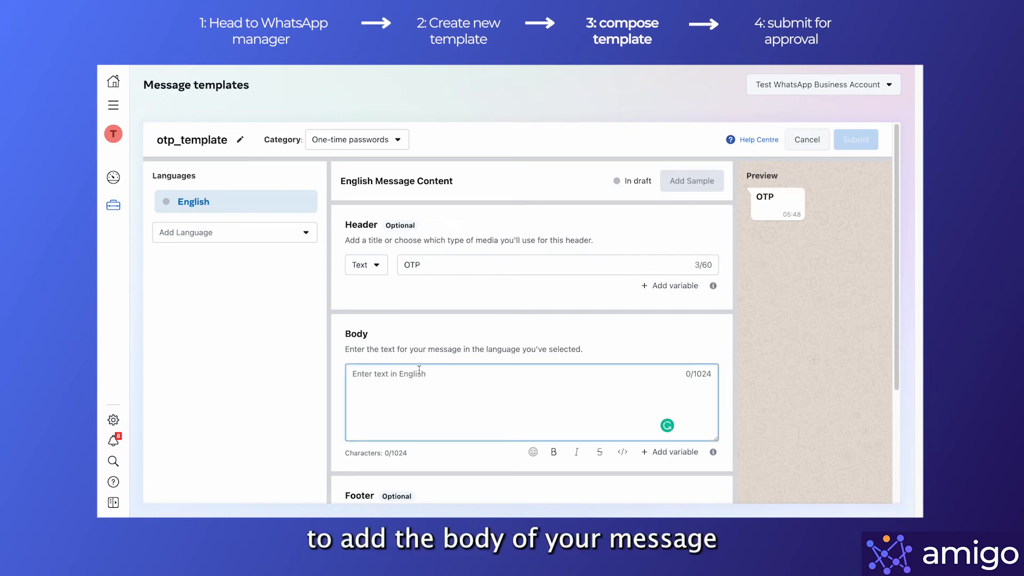
# Step: Write the body 'your OTP for verifying your Amigo Account is {{1}}. Thank you for choosing us!'
pyautogui.write('your OTP for verifying your Amigo Account is {{1}}. Thank you for choosing us!')
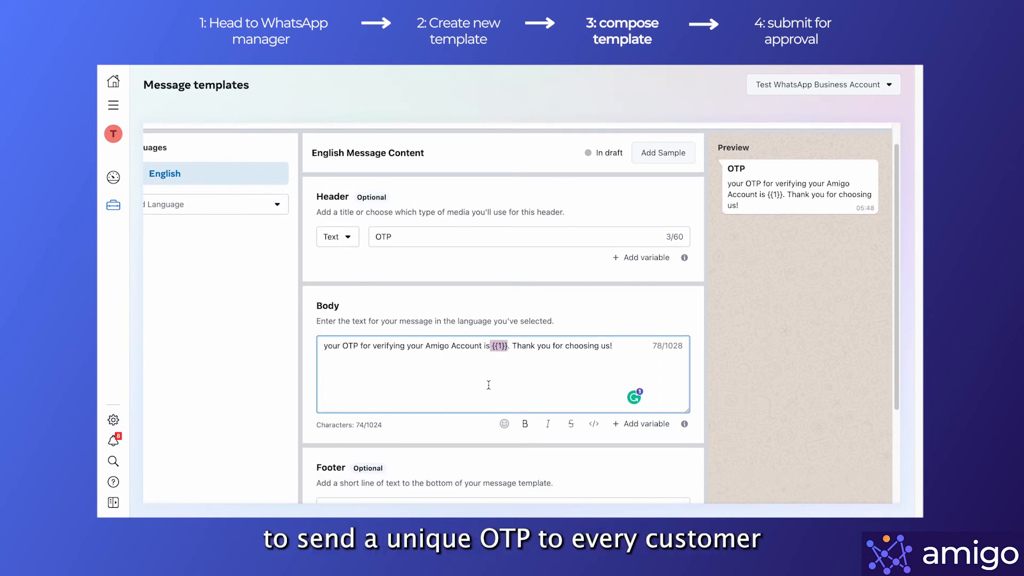
pyautogui.scroll(-3)
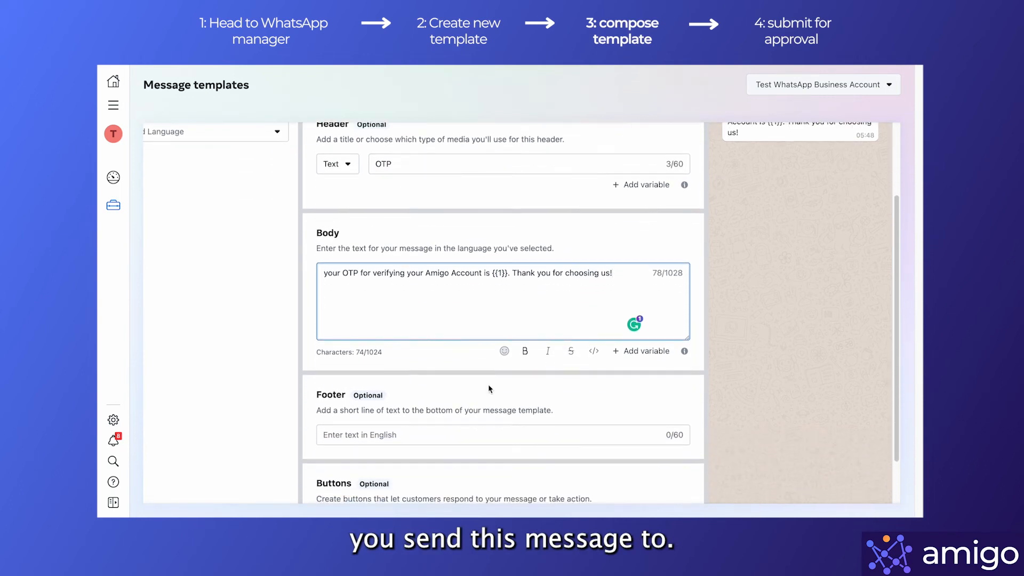
pyautogui.scroll(-3)
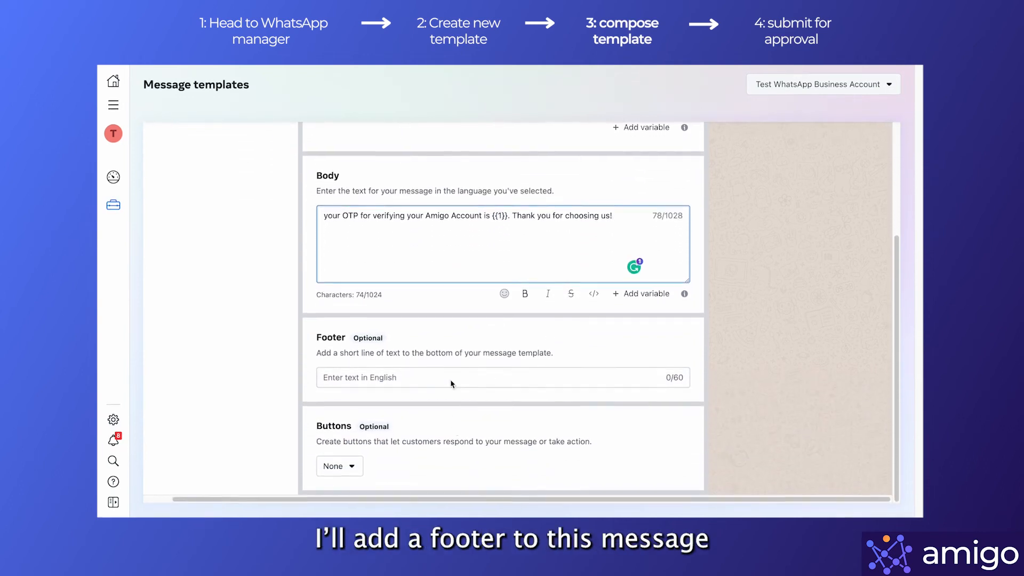
pyautogui.click(450, 377)
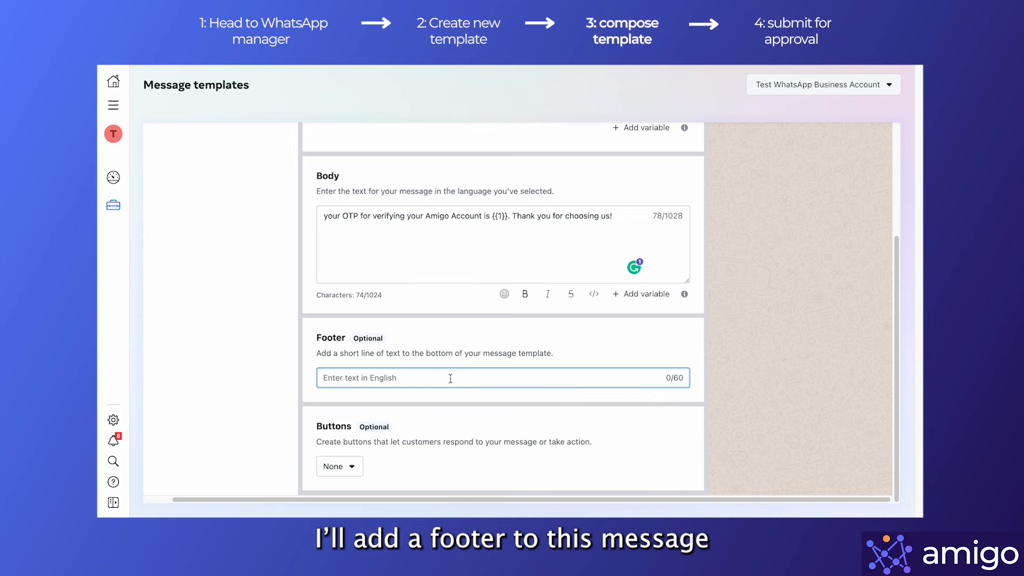
# Step: Add footer 'Amigo softcomm ltd.' and a Visit Website call-to-action button labelled 'Visit our website'
pyautogui.write('Amigo soft')
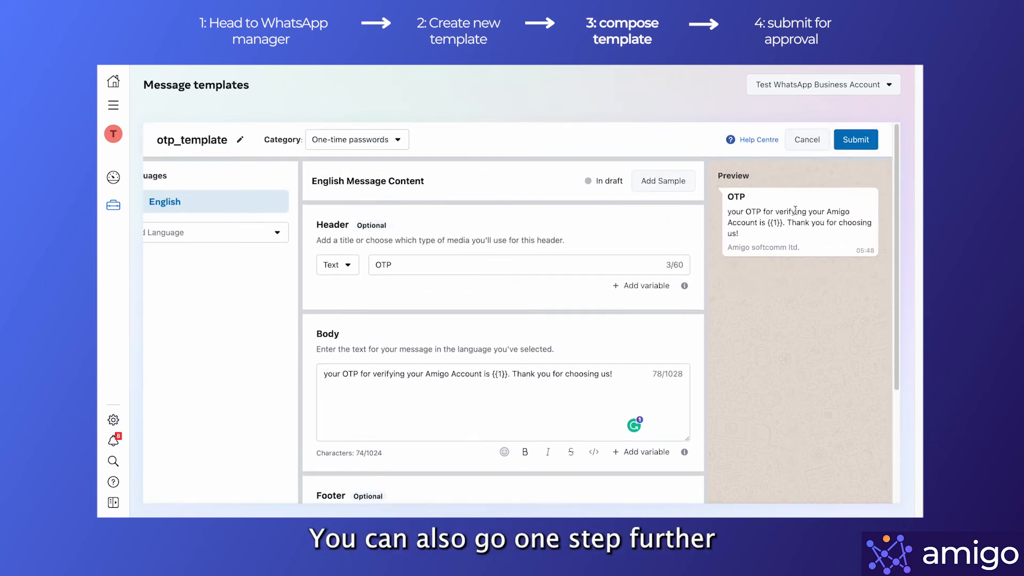
pyautogui.scroll(-3)
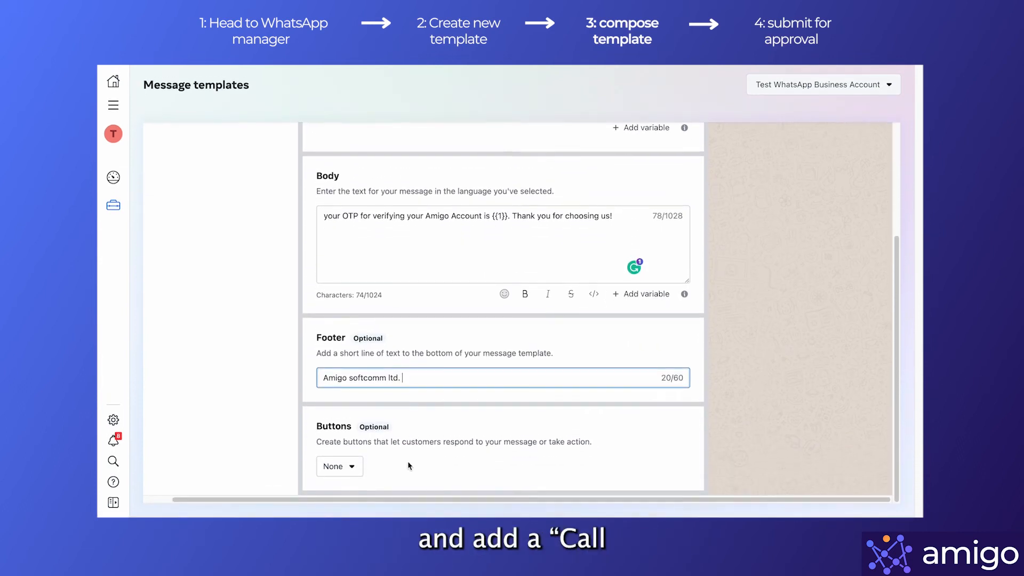
pyautogui.click(339, 466)
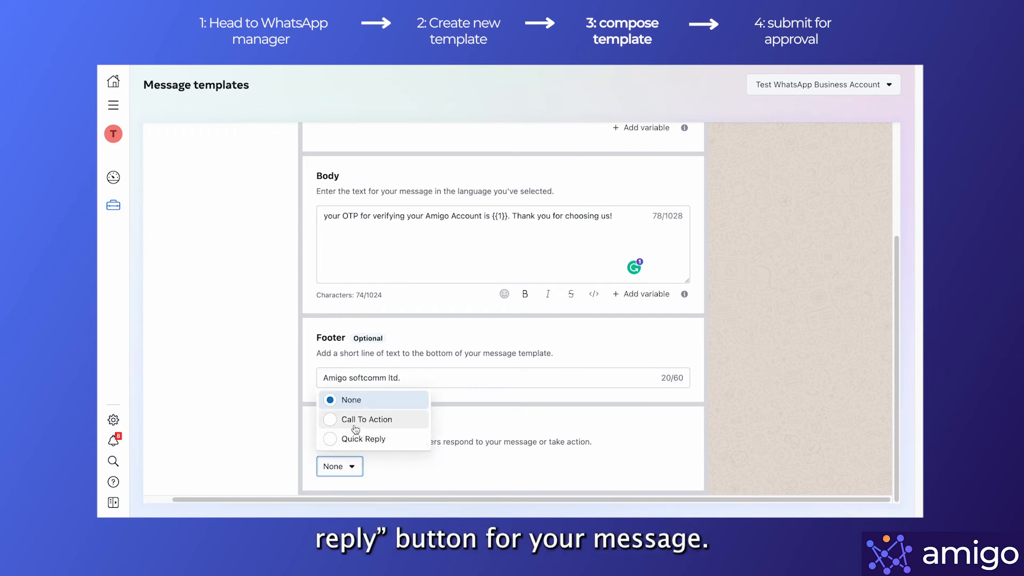
pyautogui.click(365, 418)
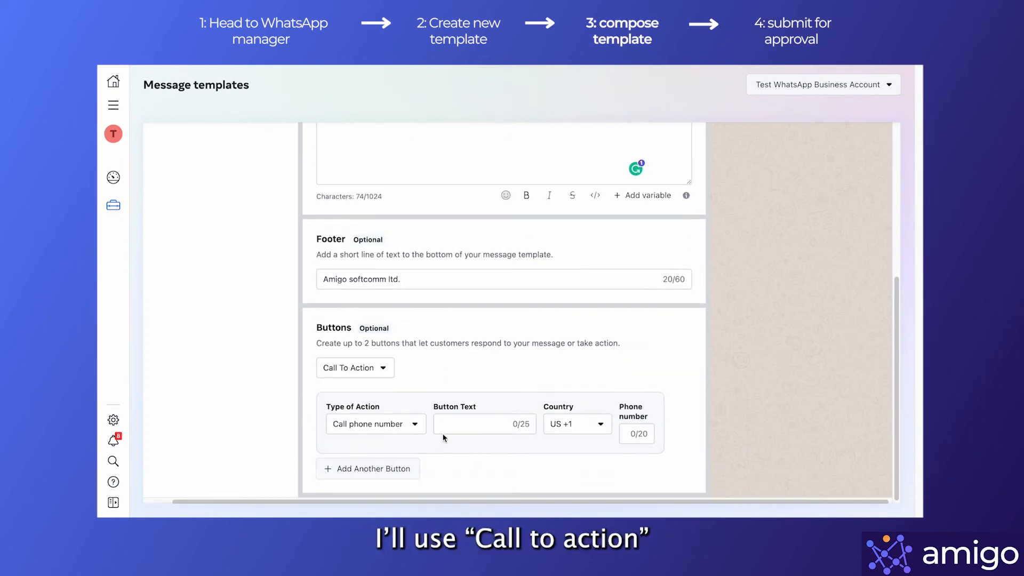
pyautogui.click(374, 423)
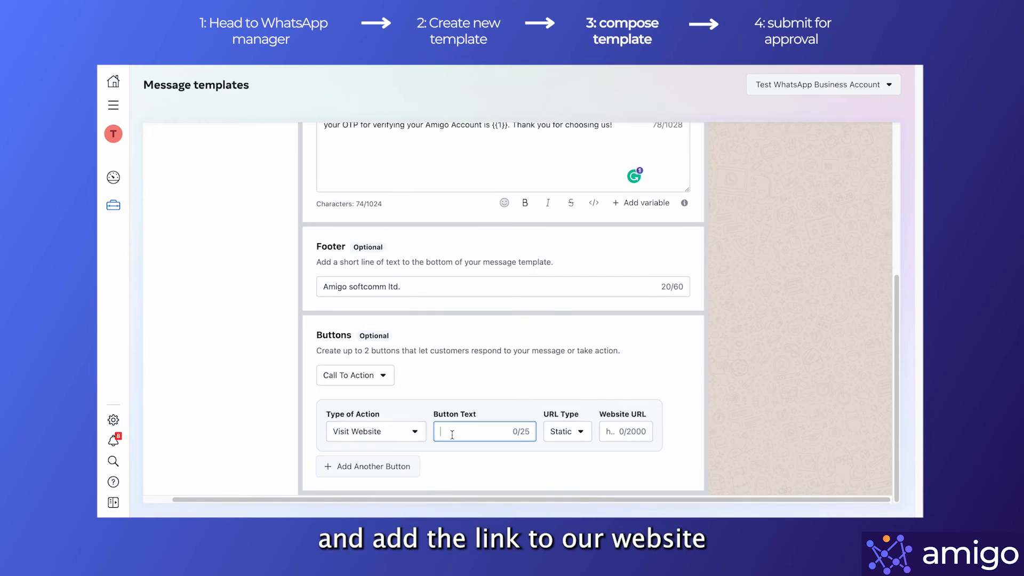
pyautogui.write('Visit our')
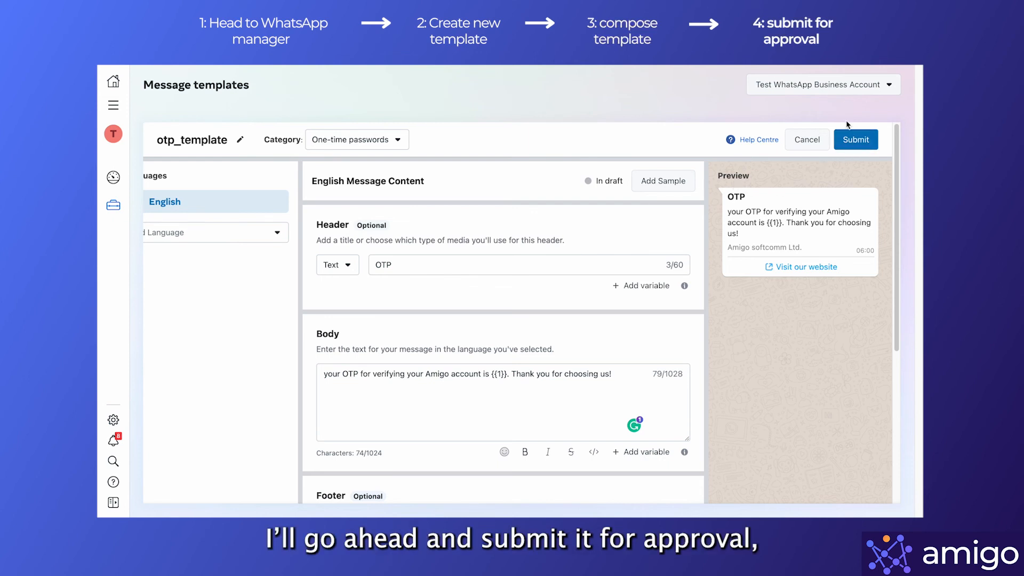
# Step: Submit otp_template for review, confirming the English content, and return to the template list
pyautogui.click(855, 139)
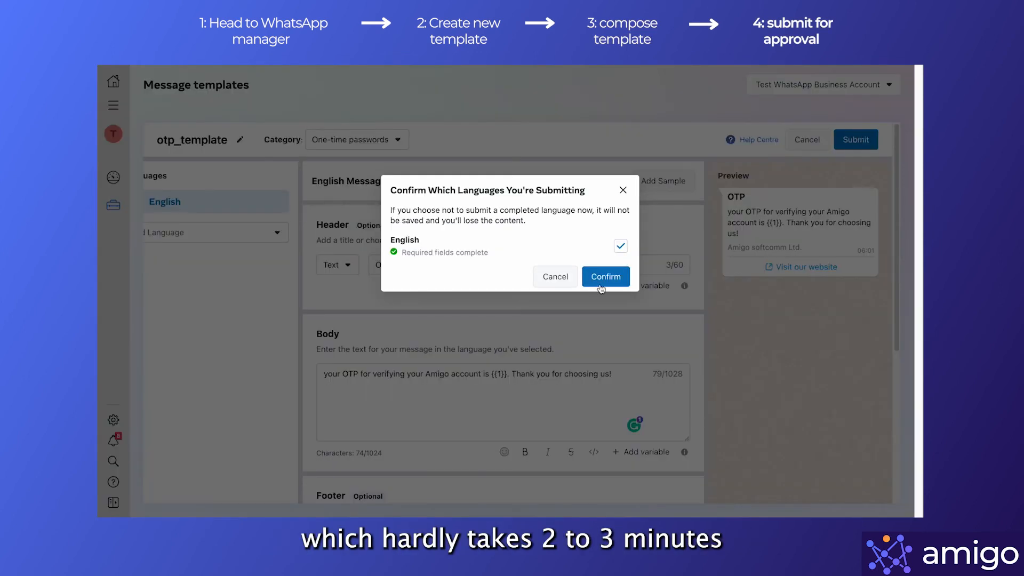
pyautogui.click(603, 276)
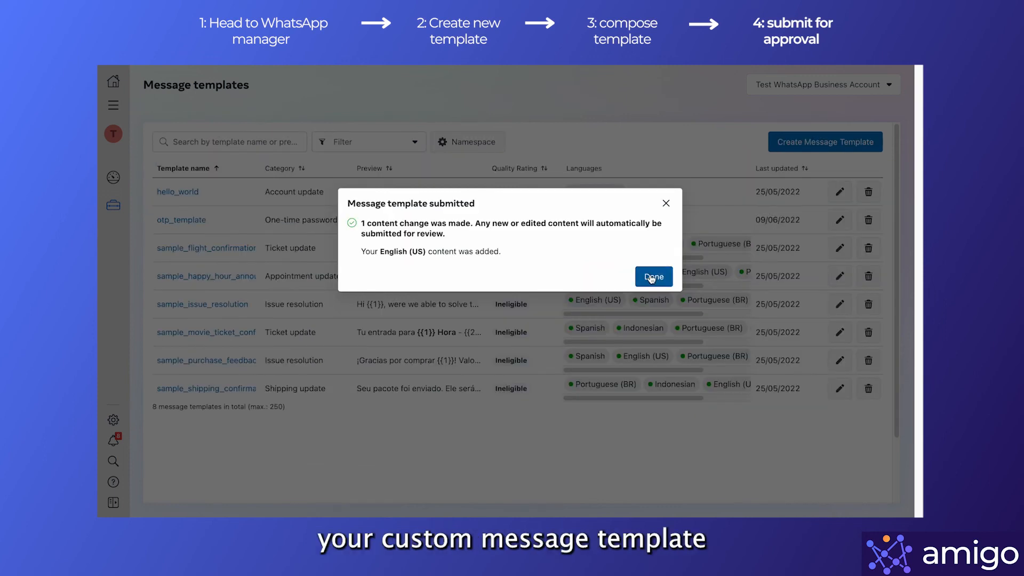
pyautogui.click(652, 276)
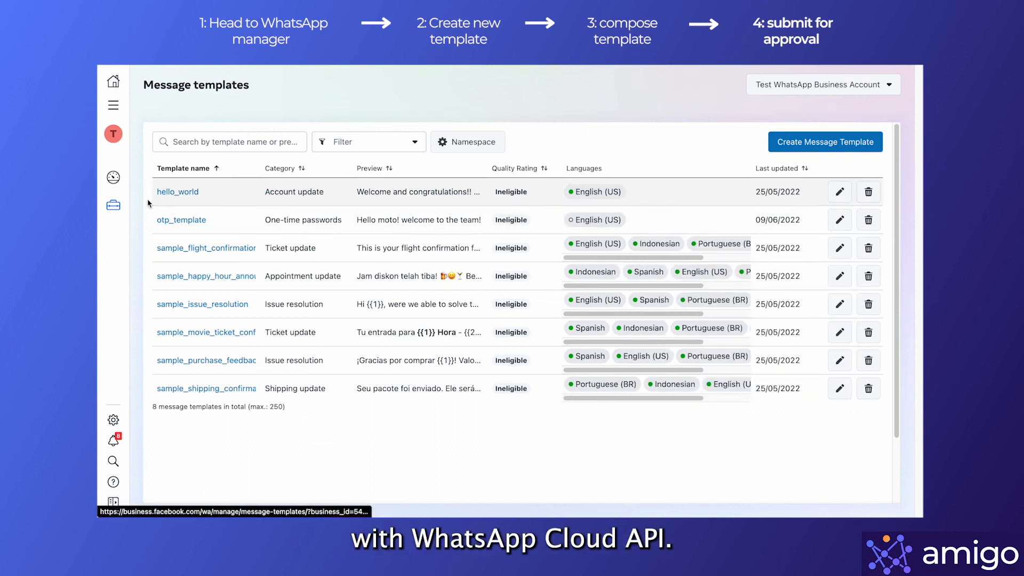